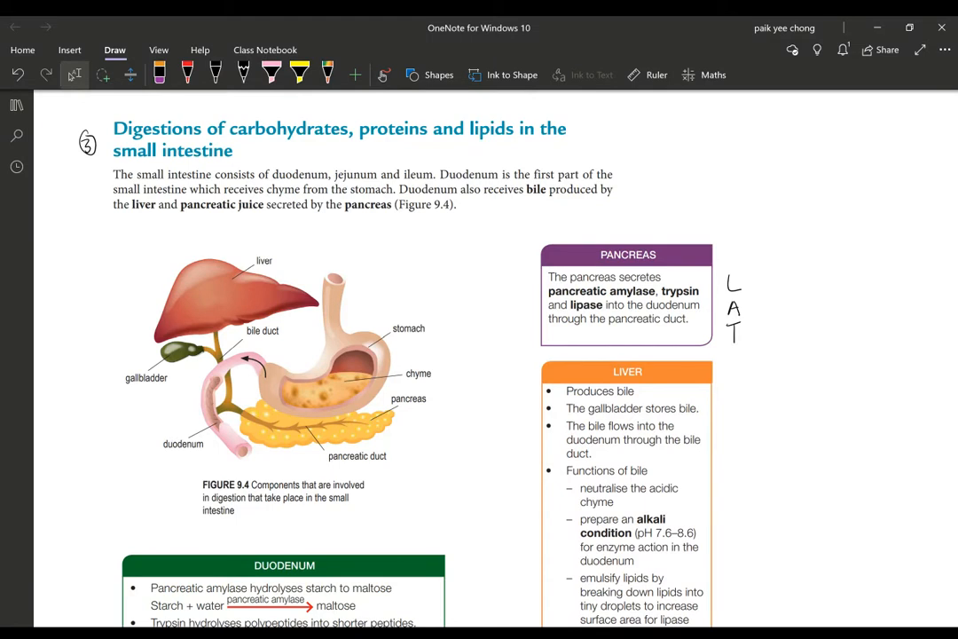
- Underline 'duodenum', 'jejunum', 'ileum' and circle 'chyme' in the opening paragraph
click(215, 74)
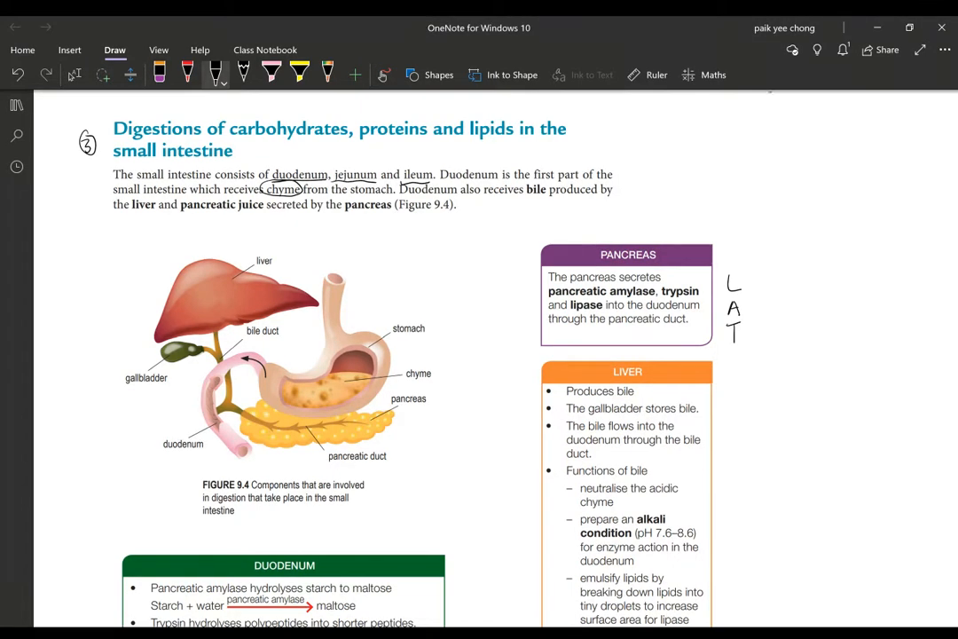
- Handwrite 'bile' on the liver diagram and circle 'bile' and 'pancreatic juice' in the paragraph
drag(181, 293, 192, 310)
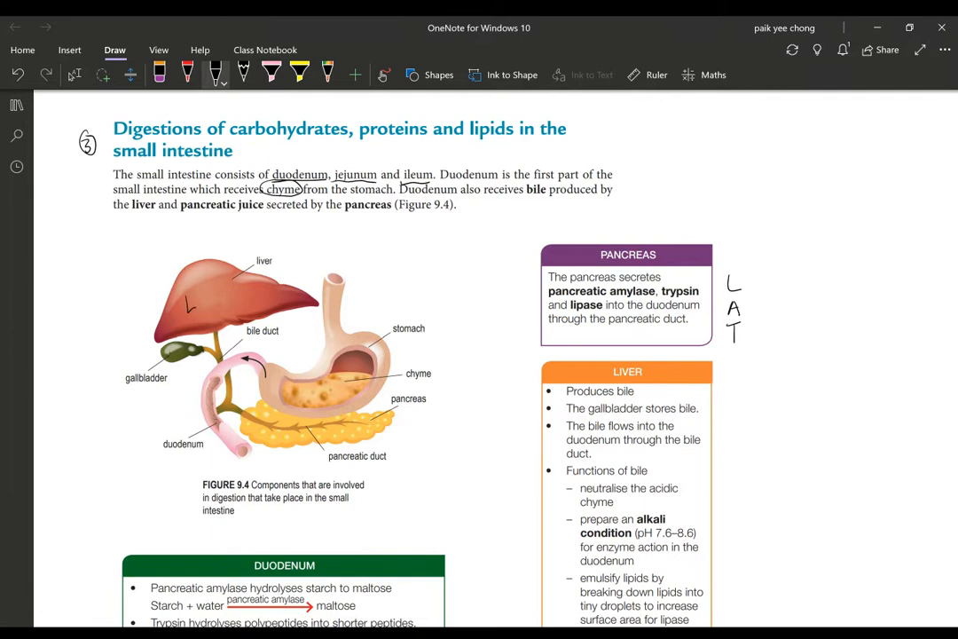
drag(186, 305, 222, 302)
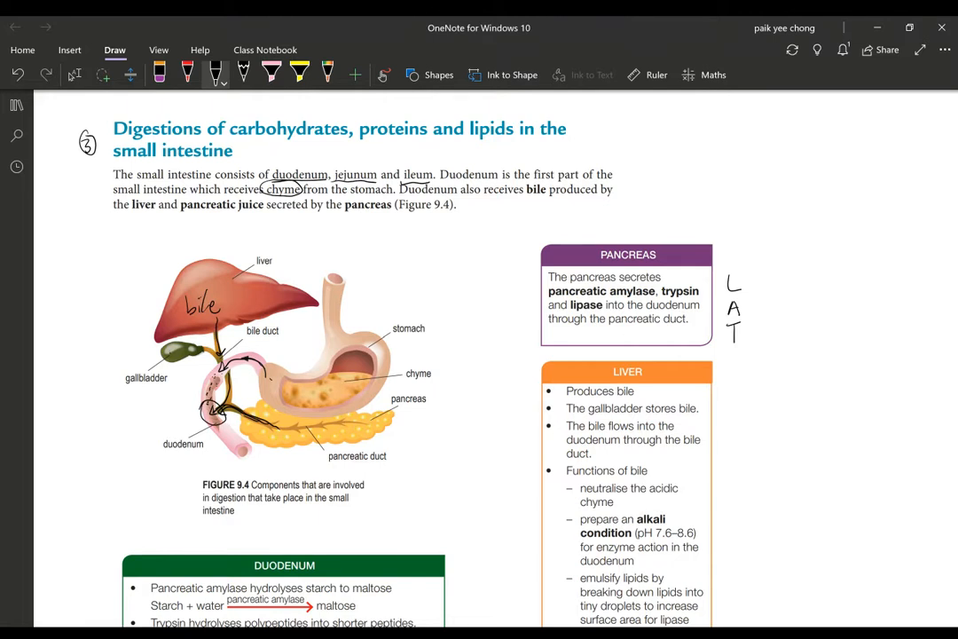
drag(514, 181, 547, 204)
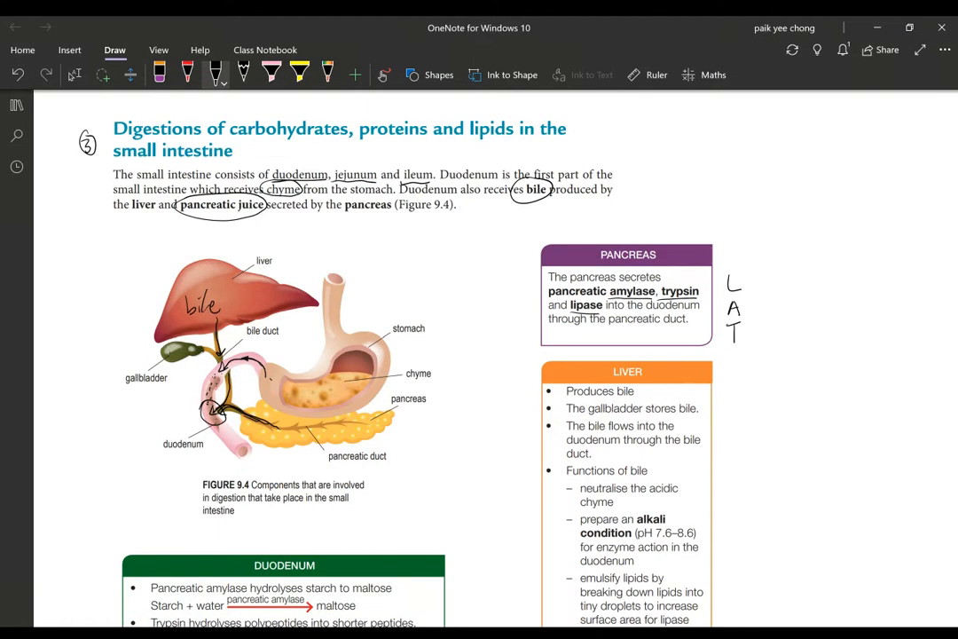
- Bracket the L, A, T enzyme letters with arrows and write a note on the stomach
drag(745, 282, 756, 271)
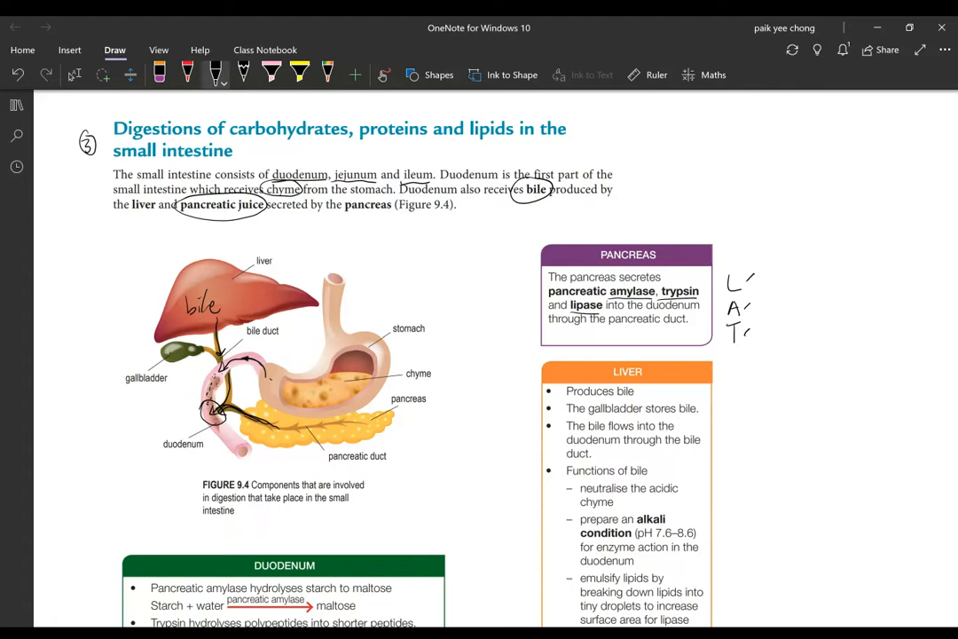
drag(728, 269, 745, 341)
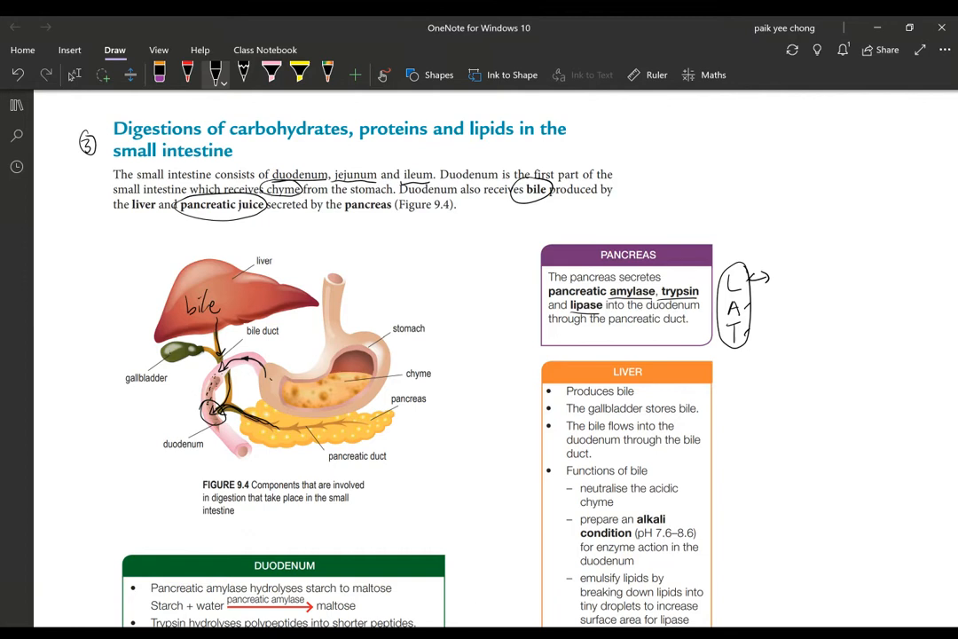
drag(743, 305, 759, 305)
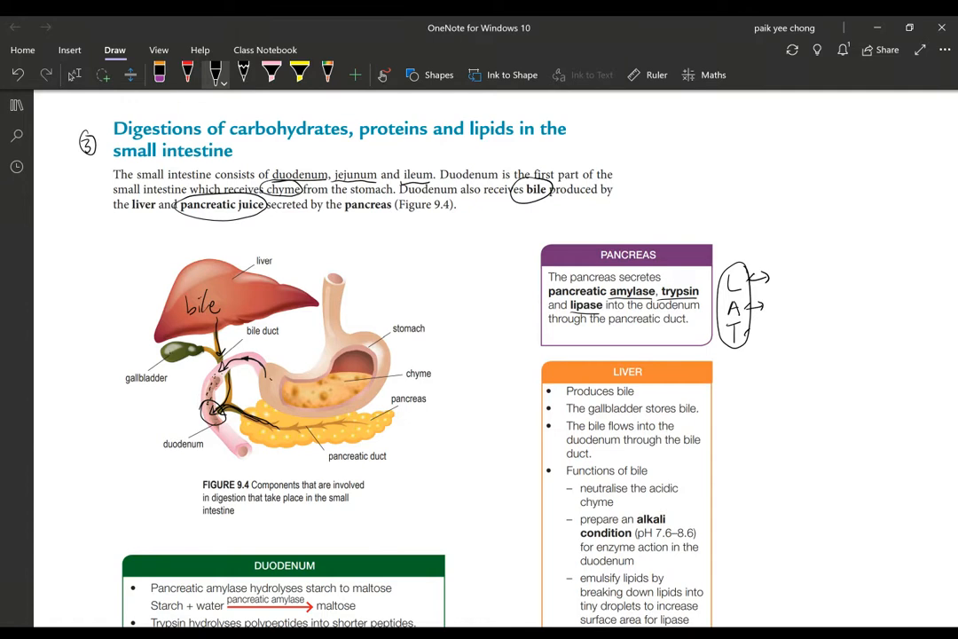
drag(743, 330, 764, 330)
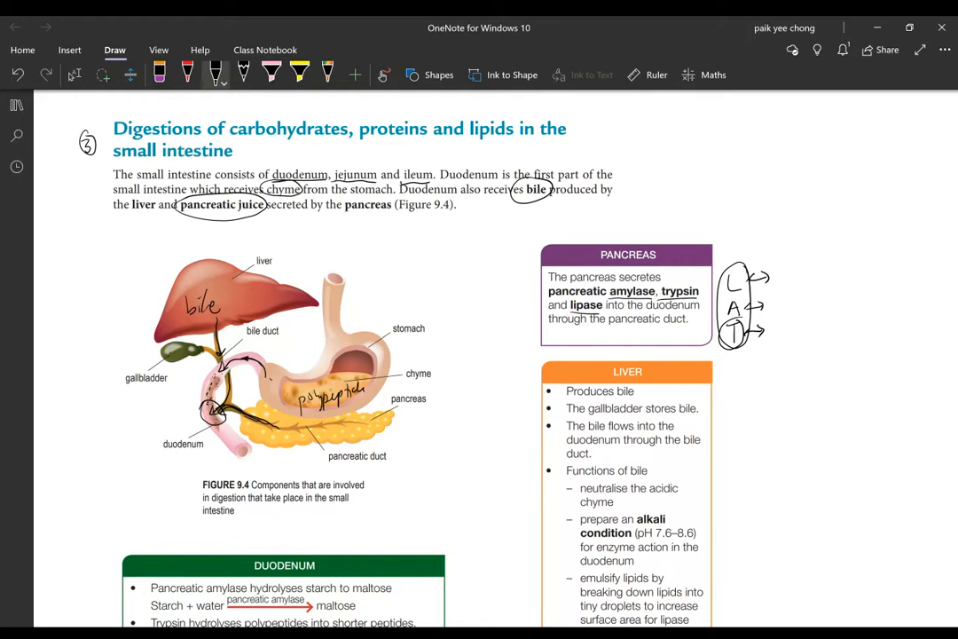
- Note '(not enzyme)' beside bile and label a sketched oil drop with 'enzyme' notes
scroll(down, 3)
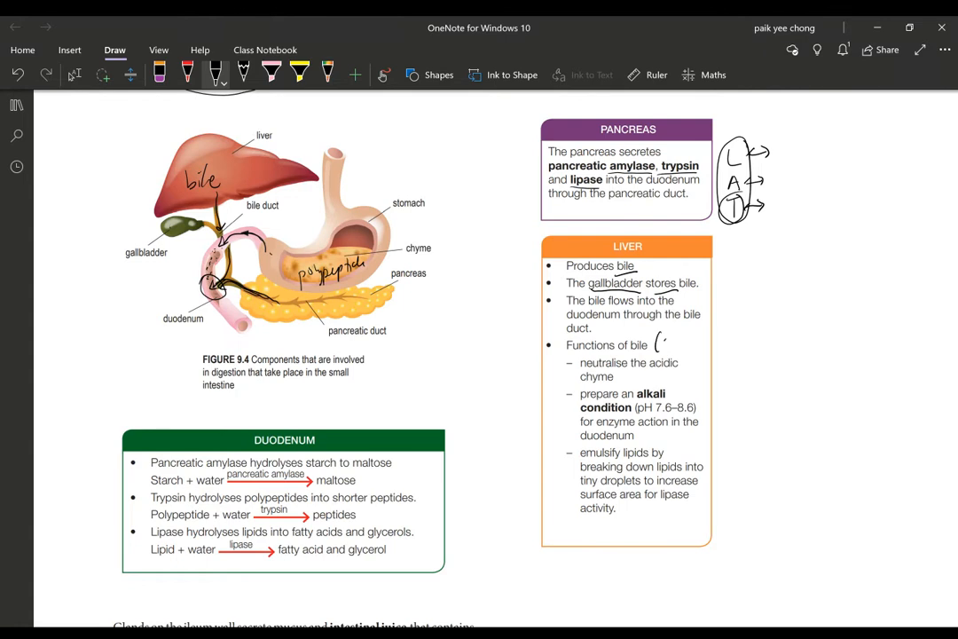
text(not enzyme))
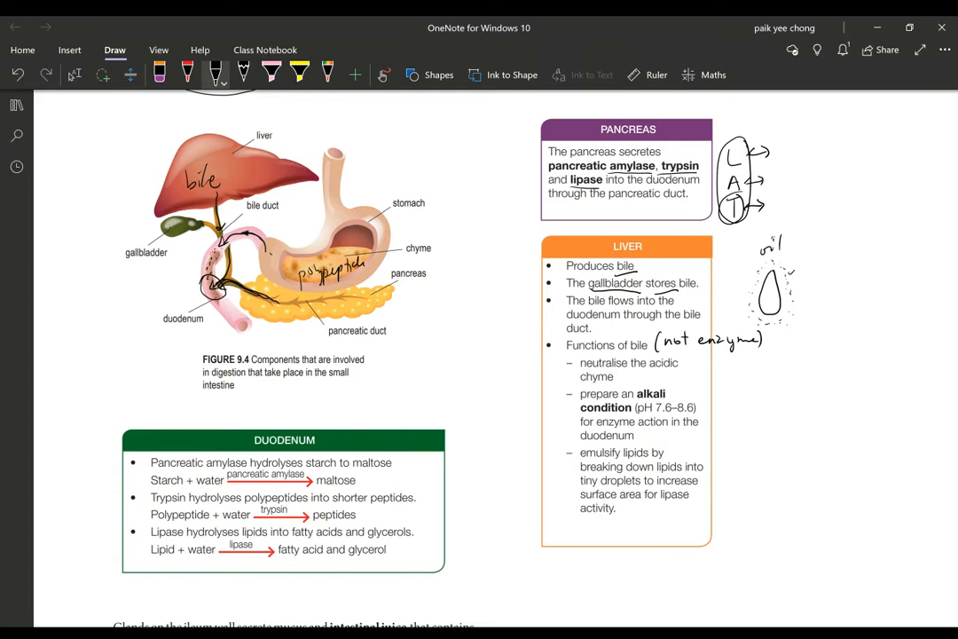
drag(788, 273, 837, 274)
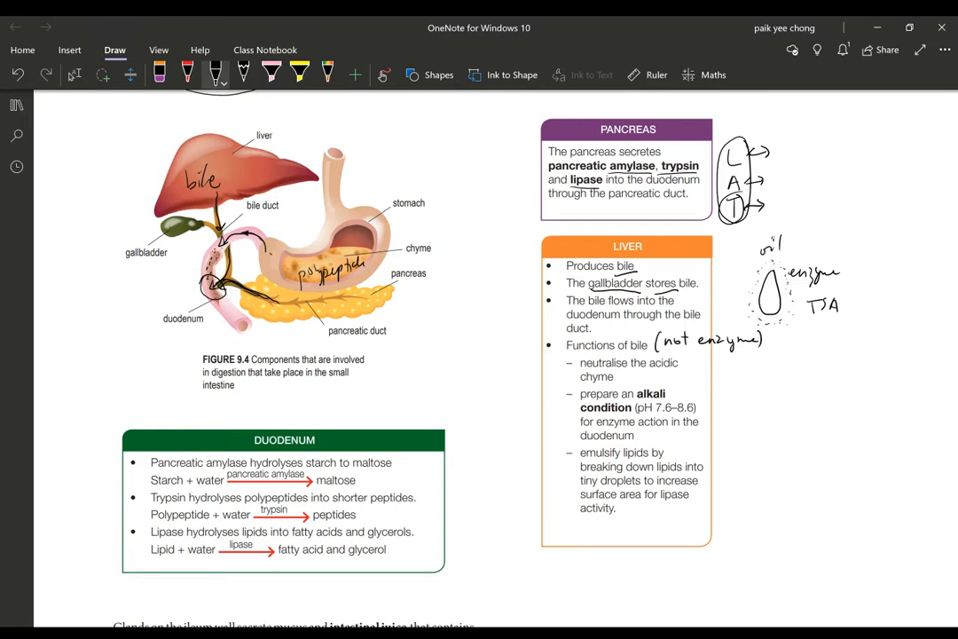
drag(819, 305, 851, 341)
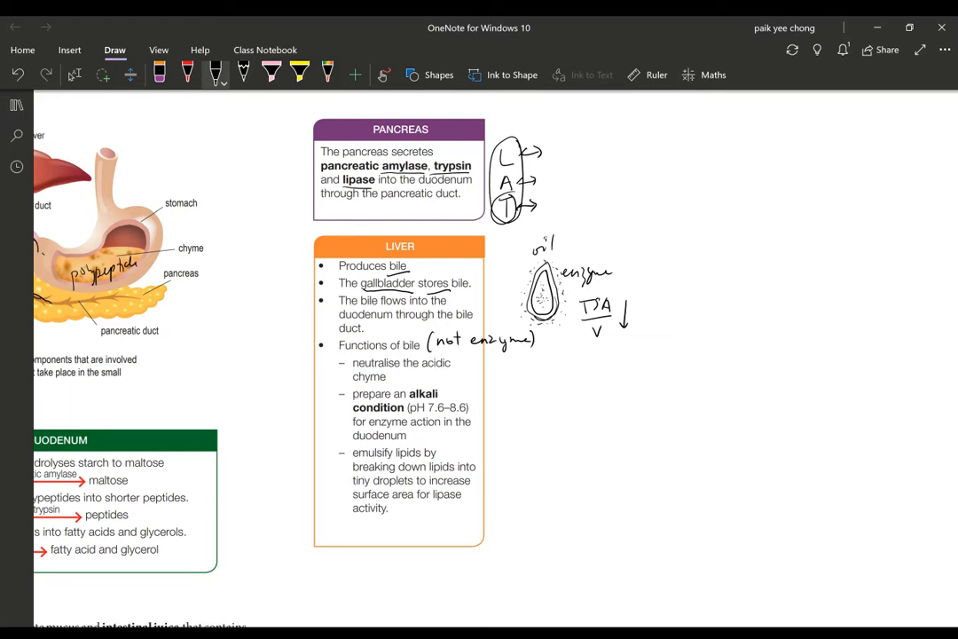
- Replace the enzyme notes with a sketch of a large oil drop splitting into tiny droplets via bile
drag(658, 288, 755, 270)
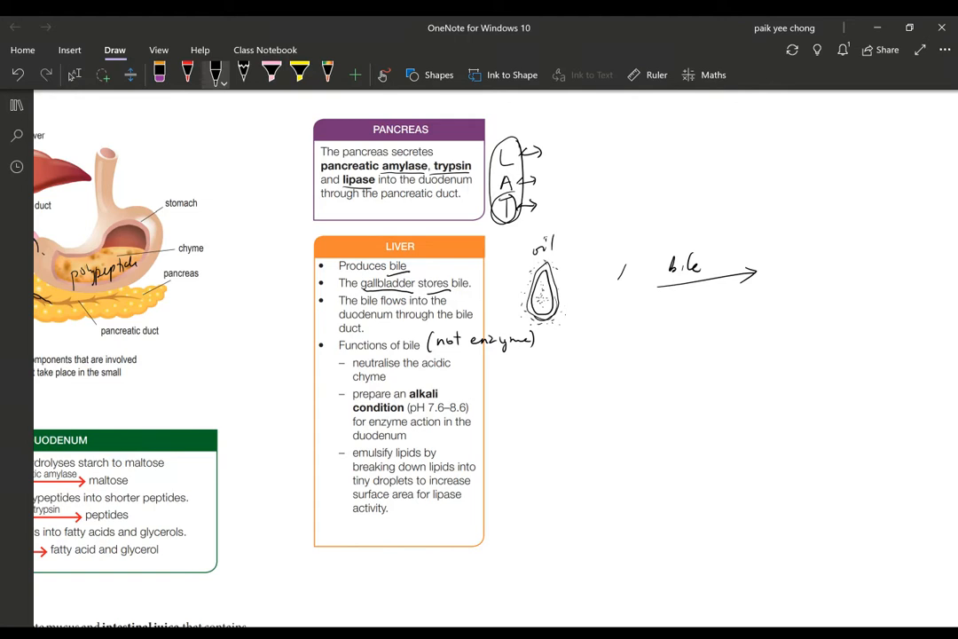
drag(630, 266, 624, 316)
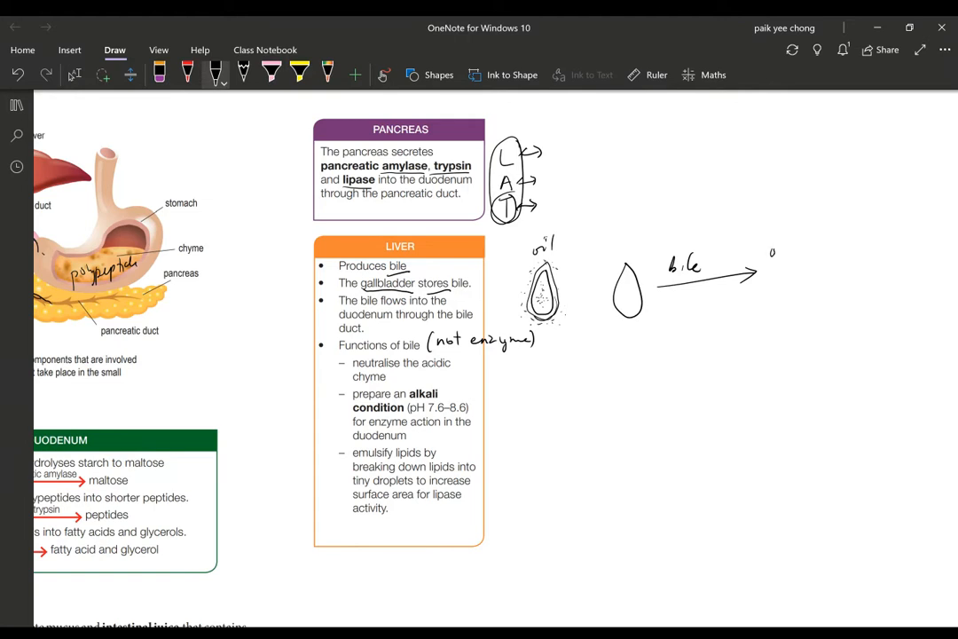
drag(772, 257, 795, 267)
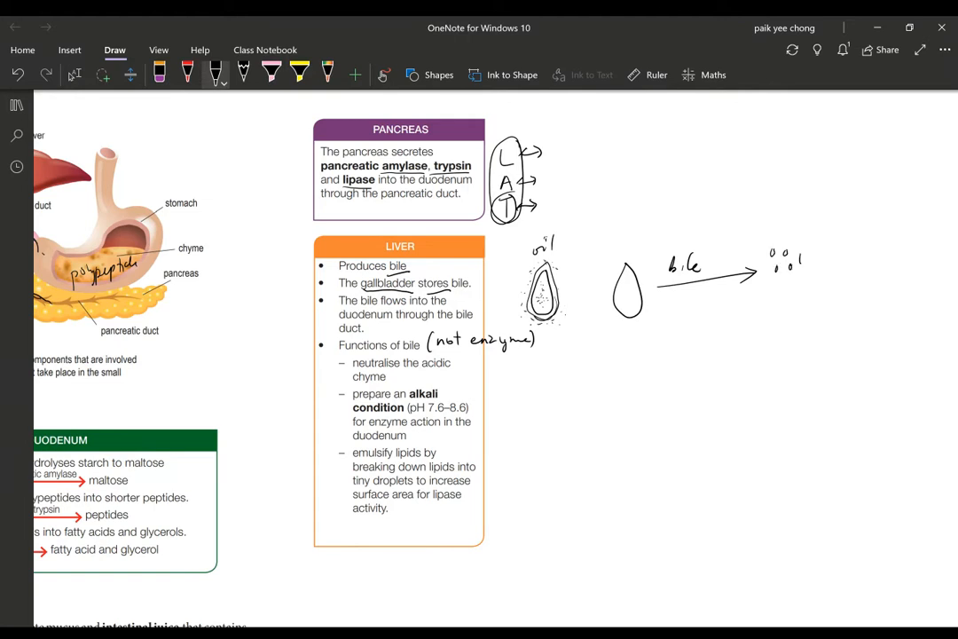
drag(789, 266, 780, 287)
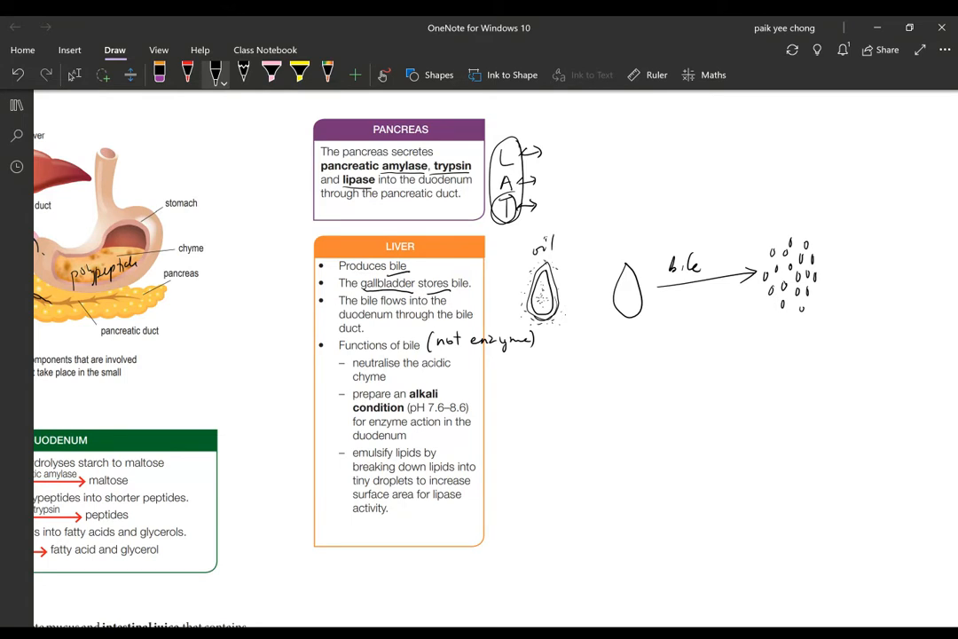
- Write 'increase surface area' under the tiny droplets
drag(784, 330, 812, 330)
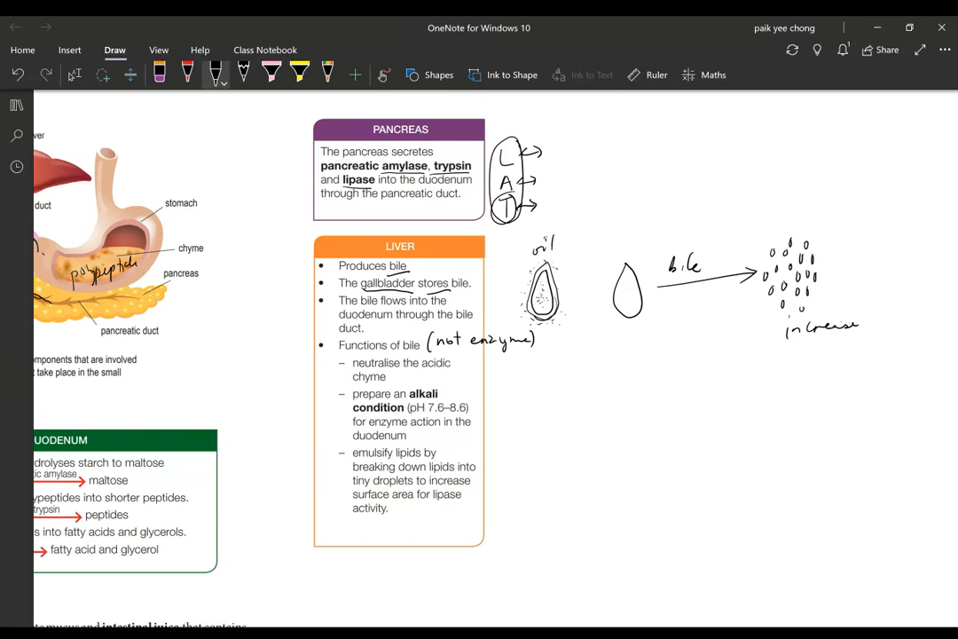
drag(801, 351, 837, 367)
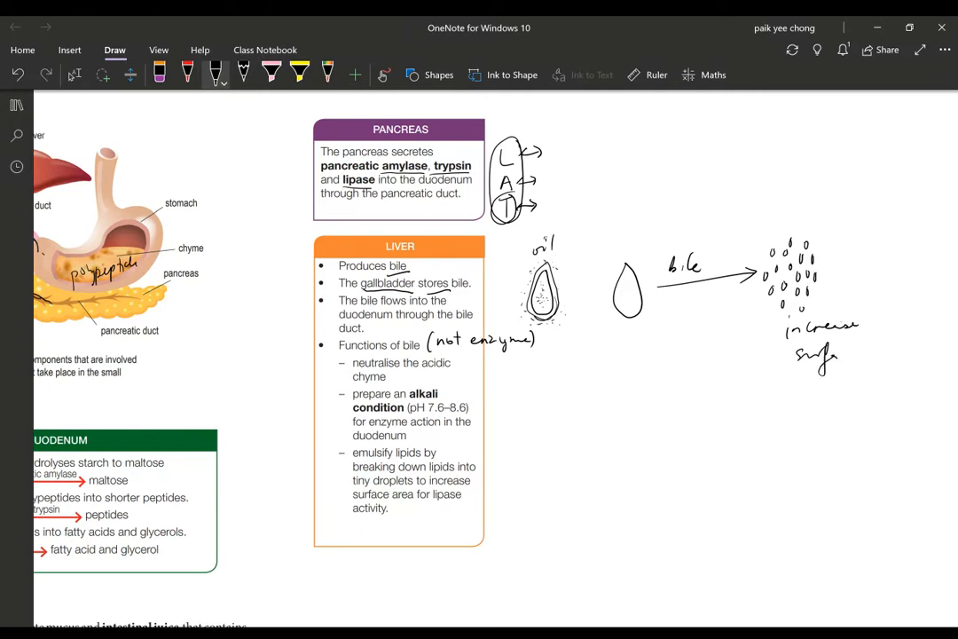
drag(830, 358, 855, 359)
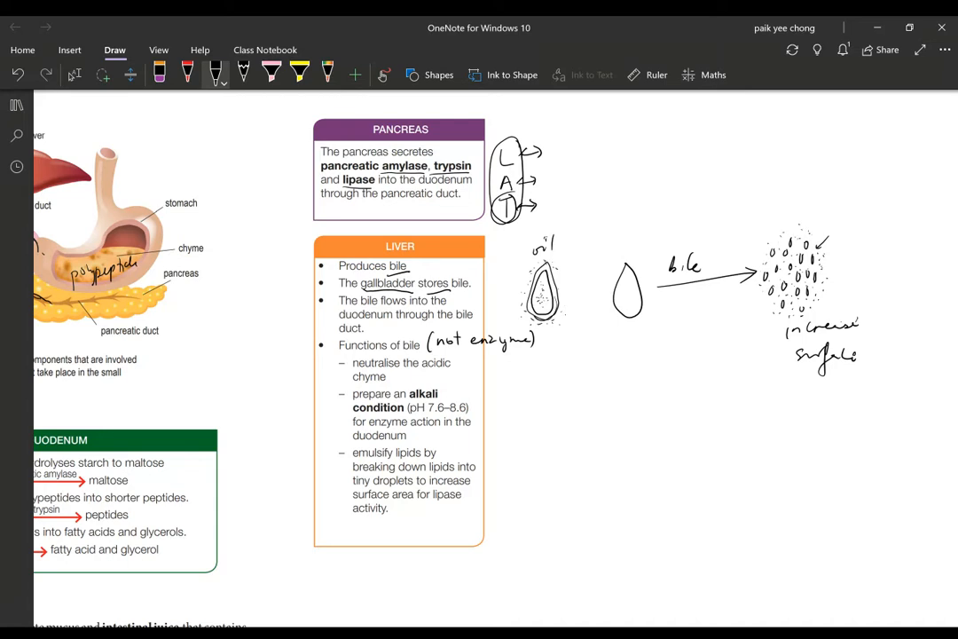
click(672, 298)
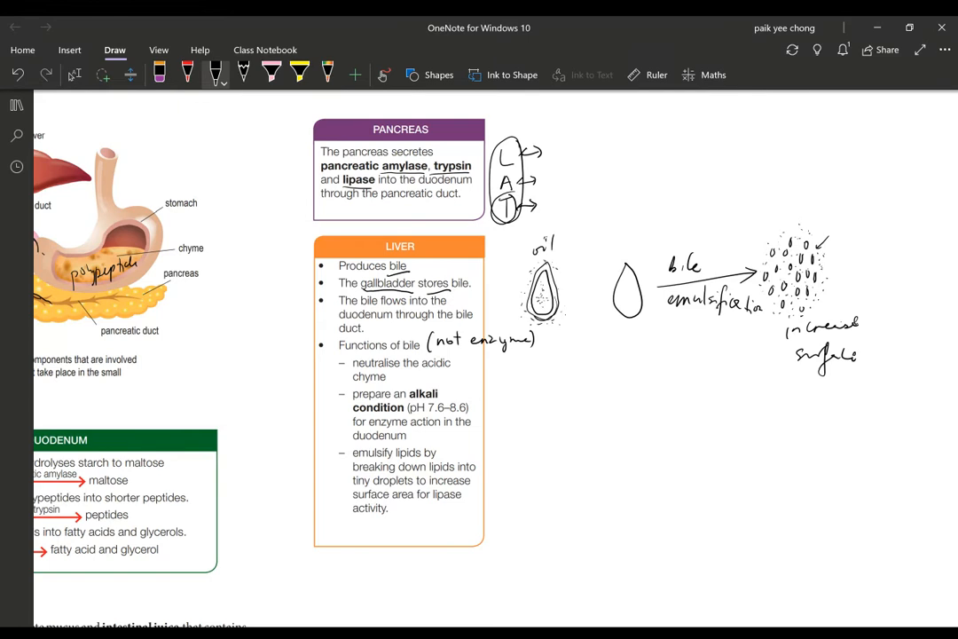
drag(860, 355, 908, 355)
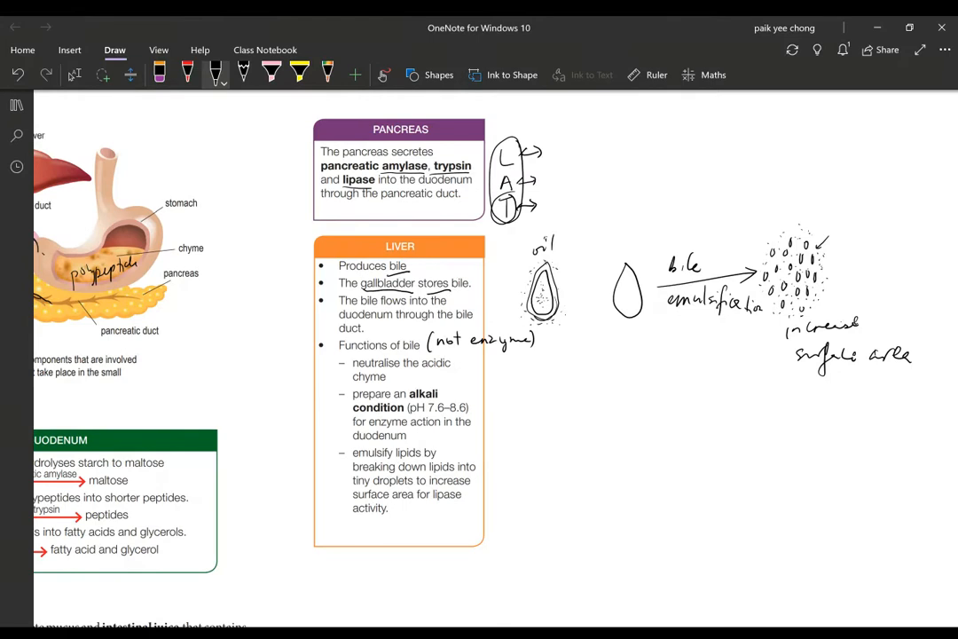
scroll(down, 3)
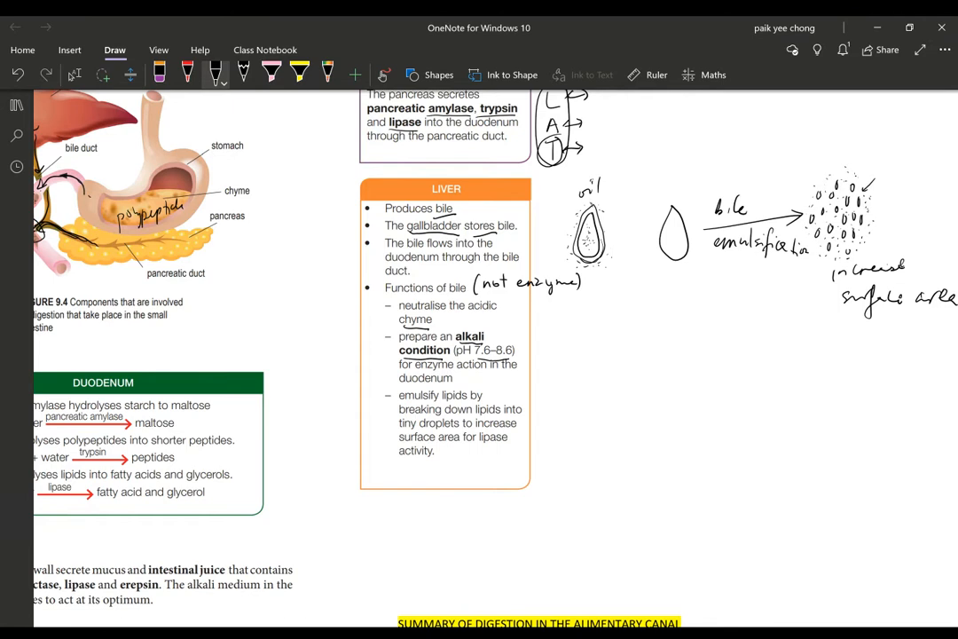
scroll(up, 3)
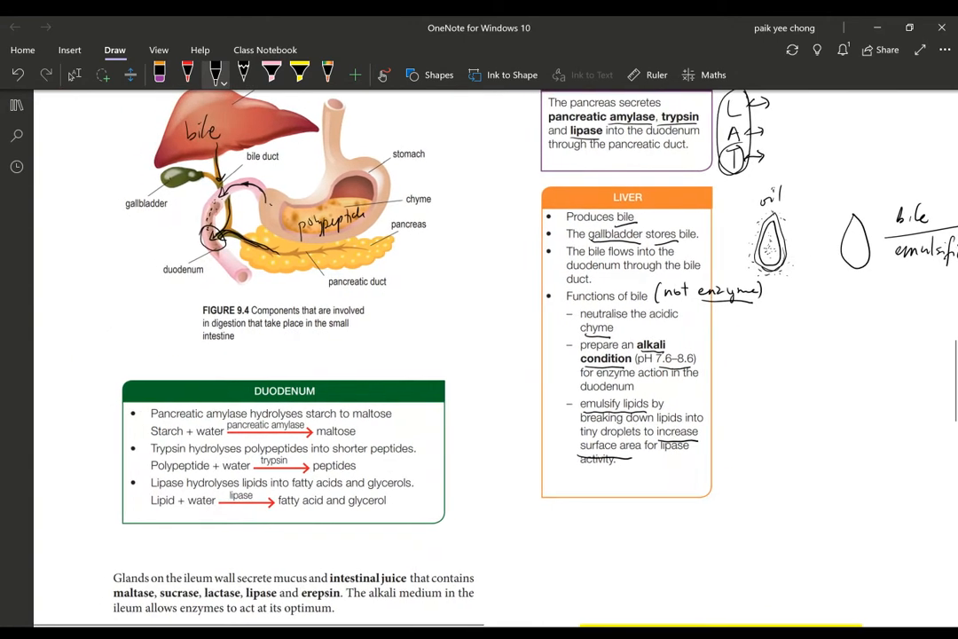
- Underline the Duodenum box enzymes, substrates and products, and circle 'Lipase'
scroll(down, 3)
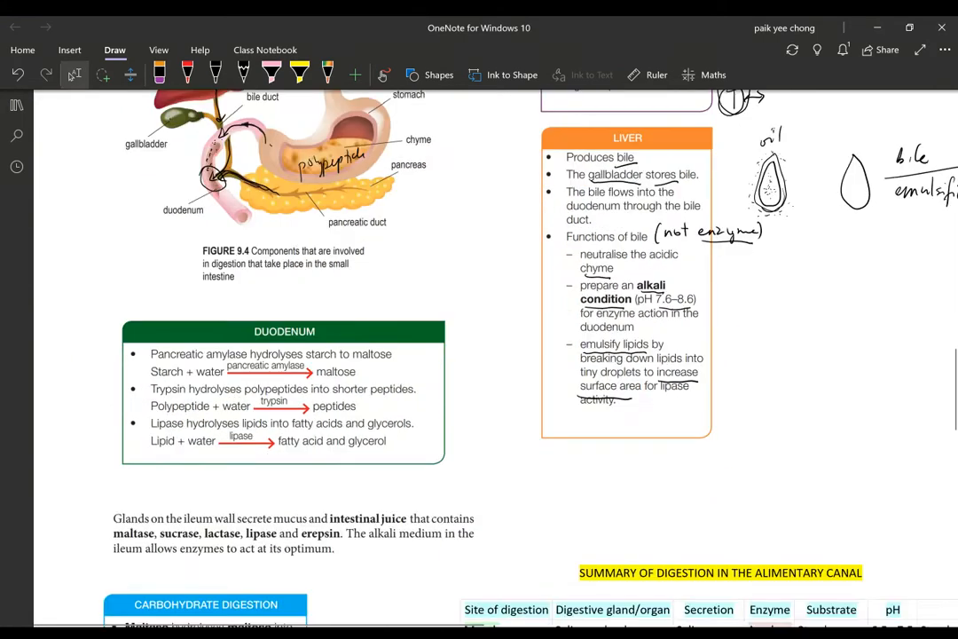
scroll(down, 3)
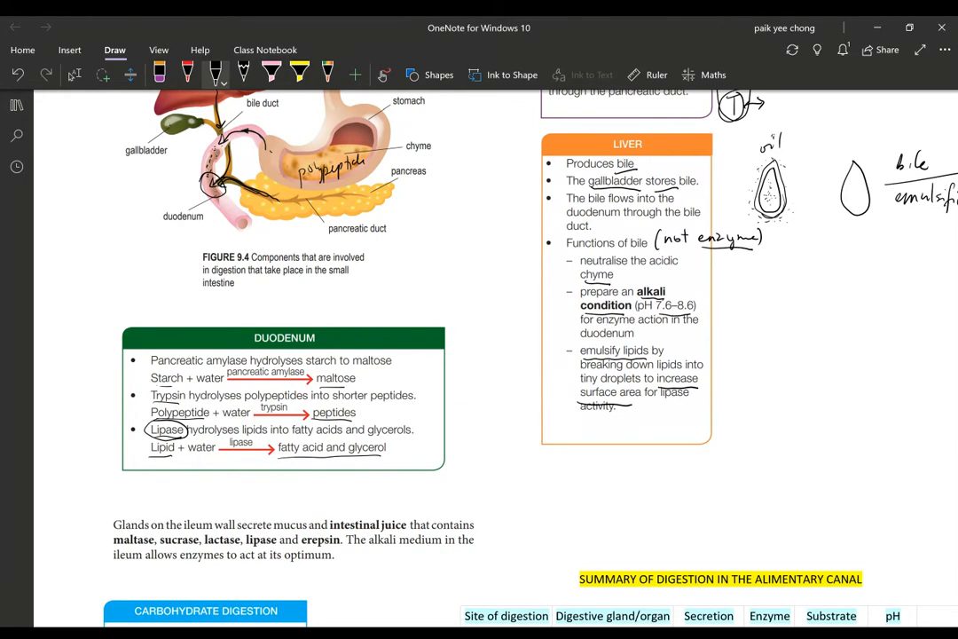
scroll(down, 3)
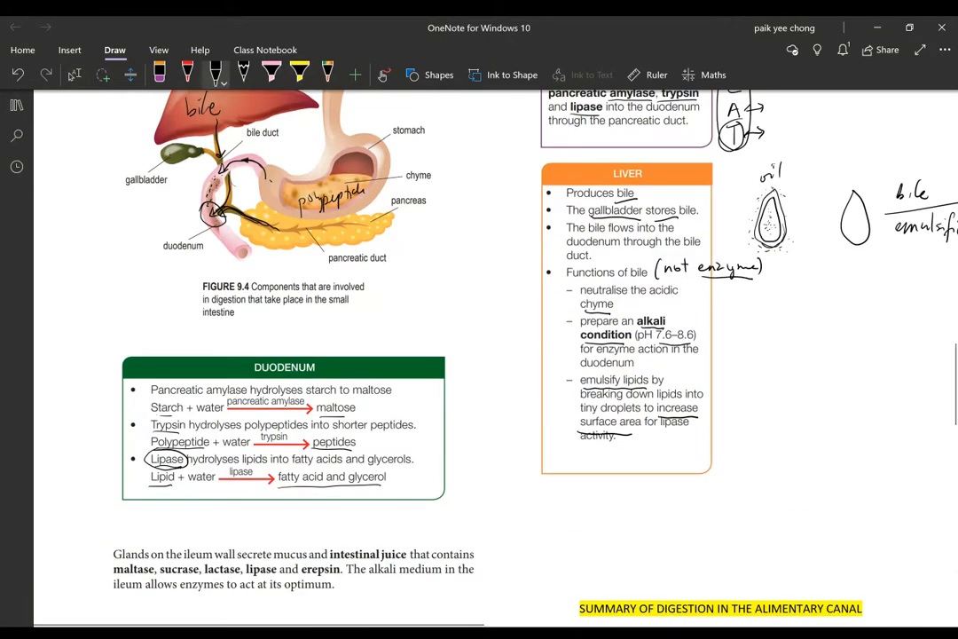
- Underline 'intestinal juice' and the five ileum enzymes, and circle 'alkali'
scroll(down, 3)
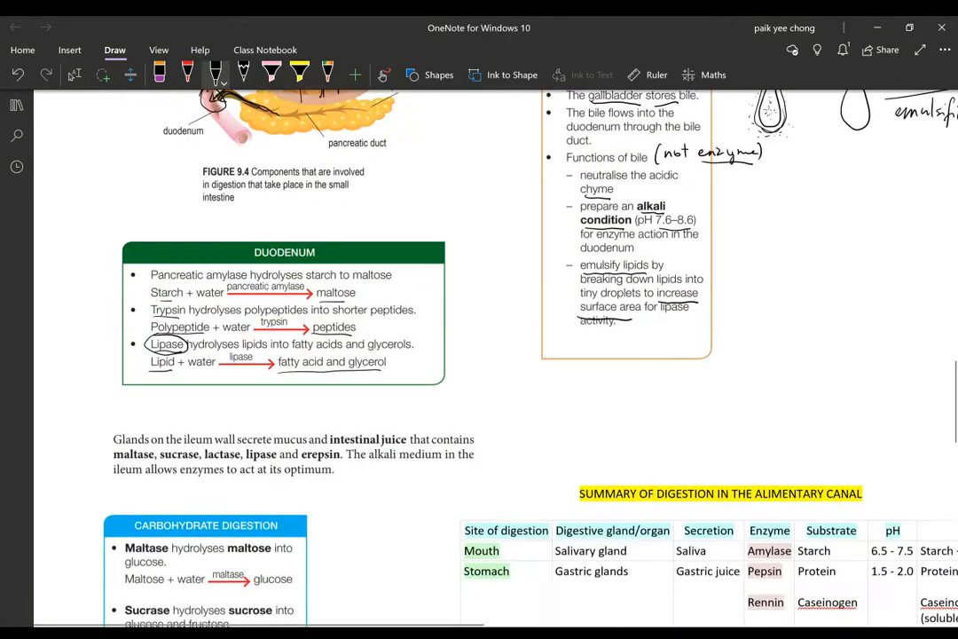
scroll(down, 3)
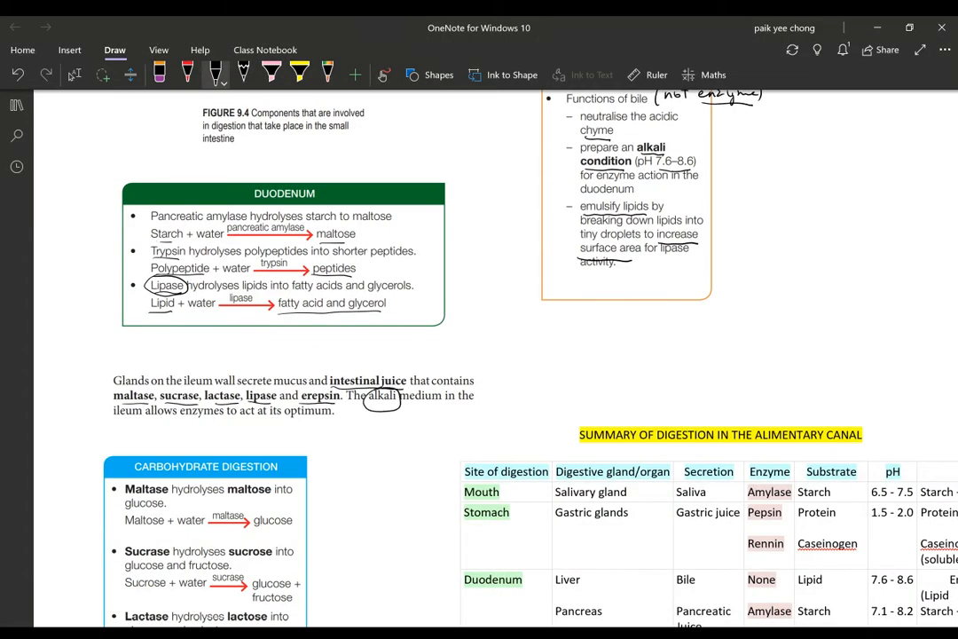
scroll(down, 3)
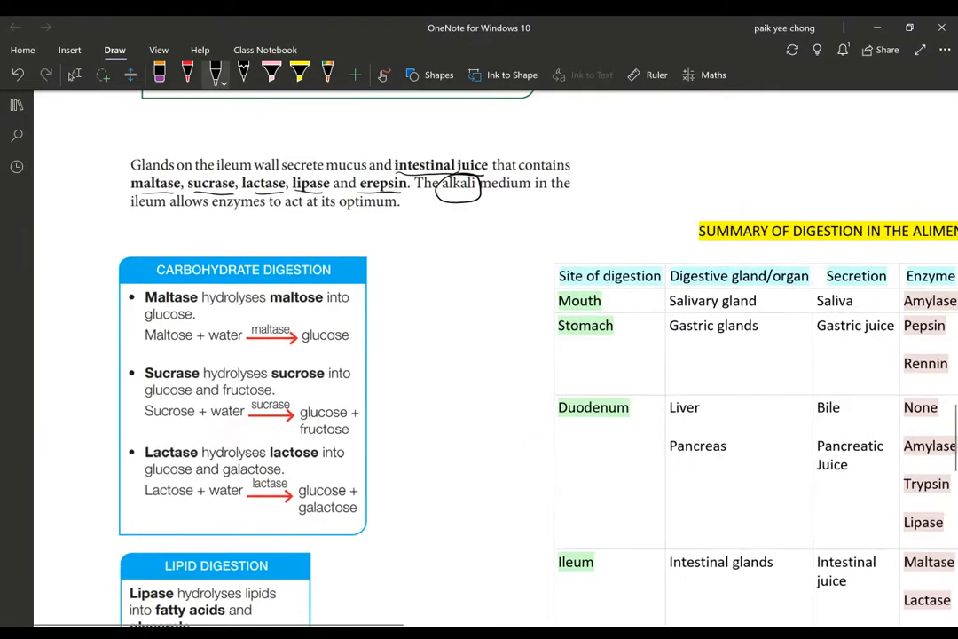
- Handwrite 'Ileum' below the passage and jot a note under the maltose equation
drag(194, 230, 227, 219)
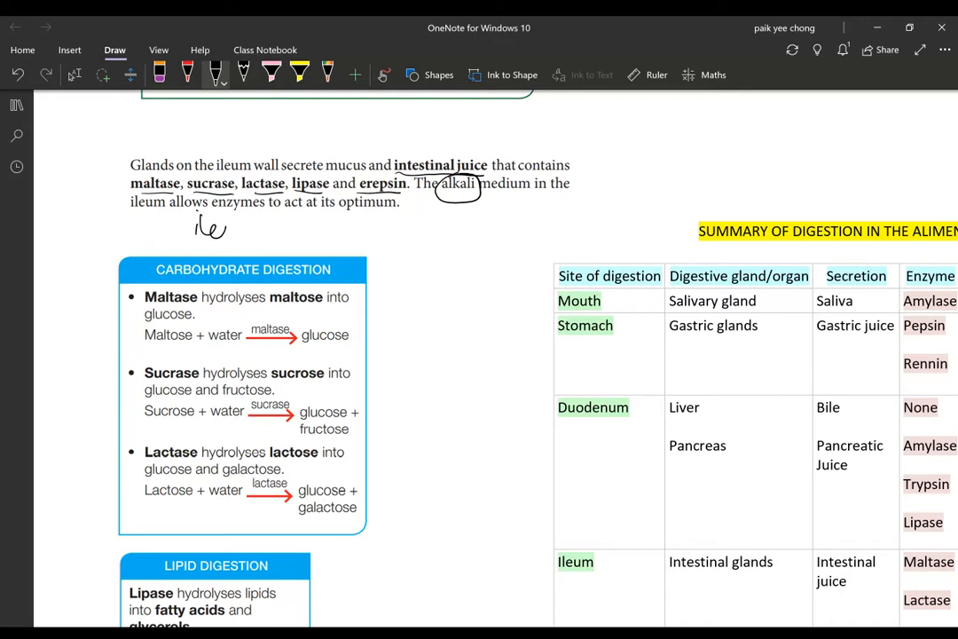
drag(213, 227, 257, 227)
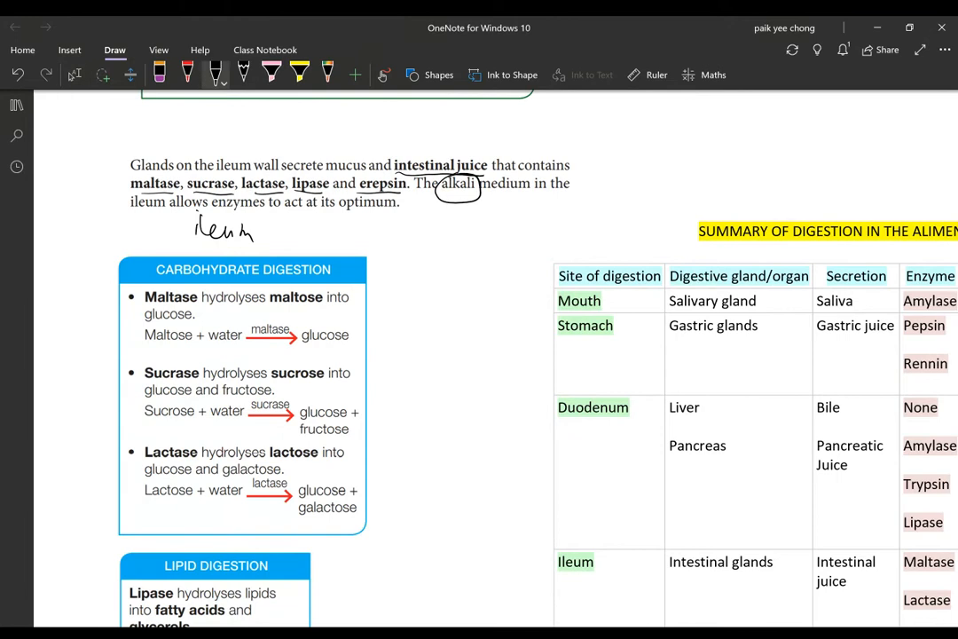
drag(143, 353, 169, 353)
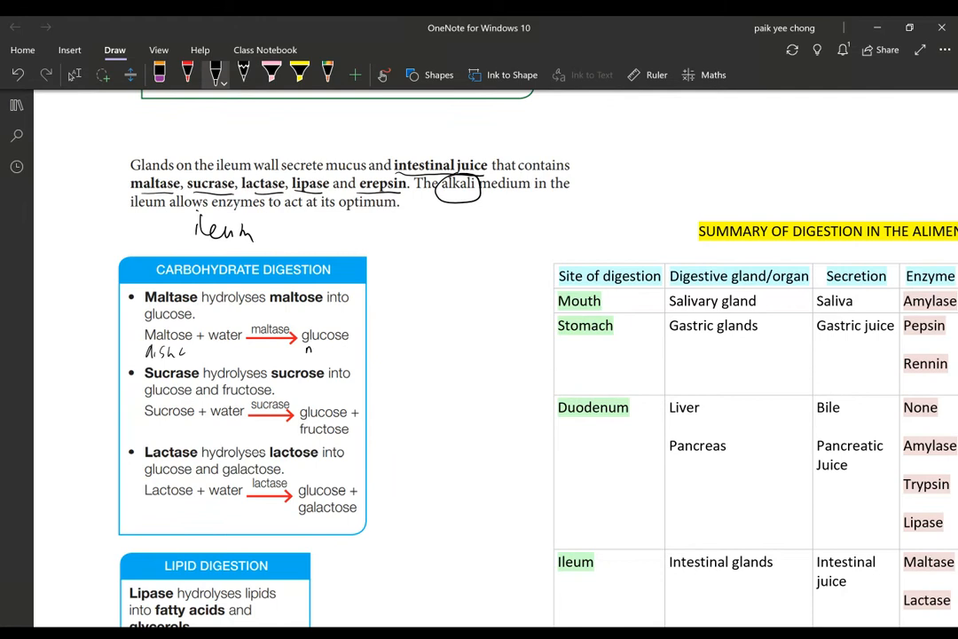
drag(309, 348, 344, 348)
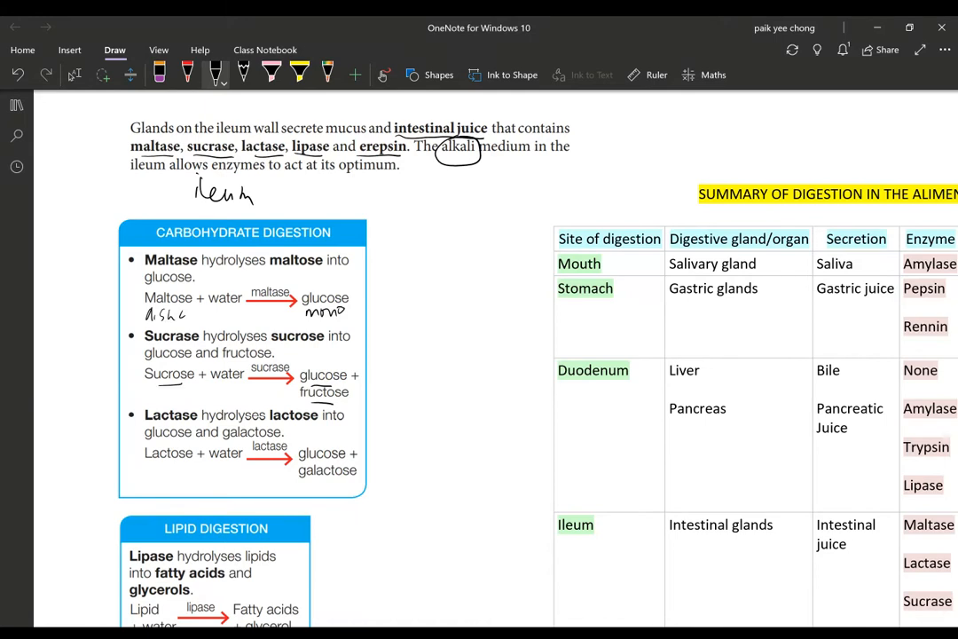
- Underline glucose and galactose, bracket the three equations and label them 'carbohydrate'
scroll(down, 3)
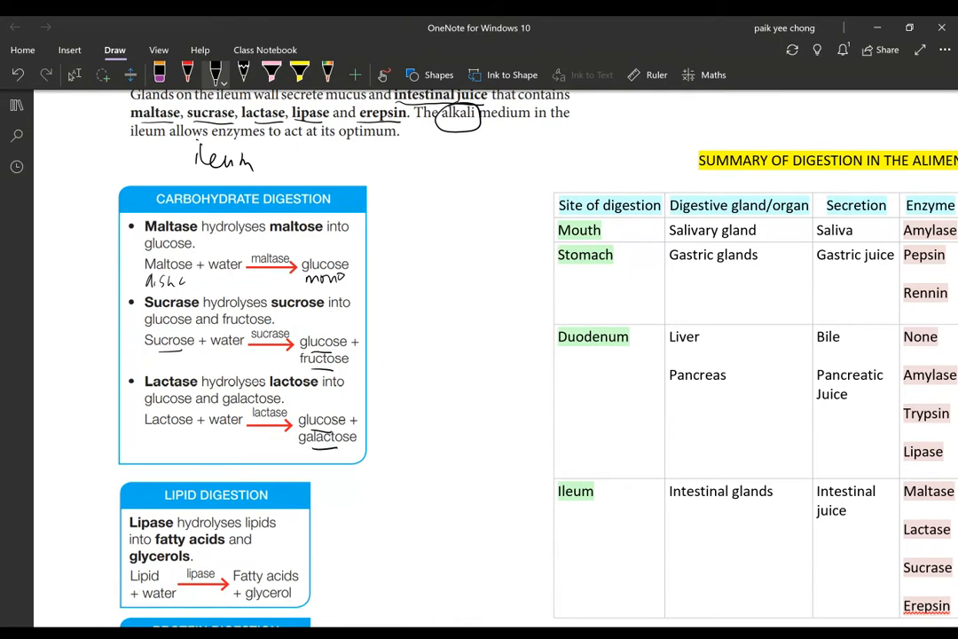
drag(363, 257, 364, 452)
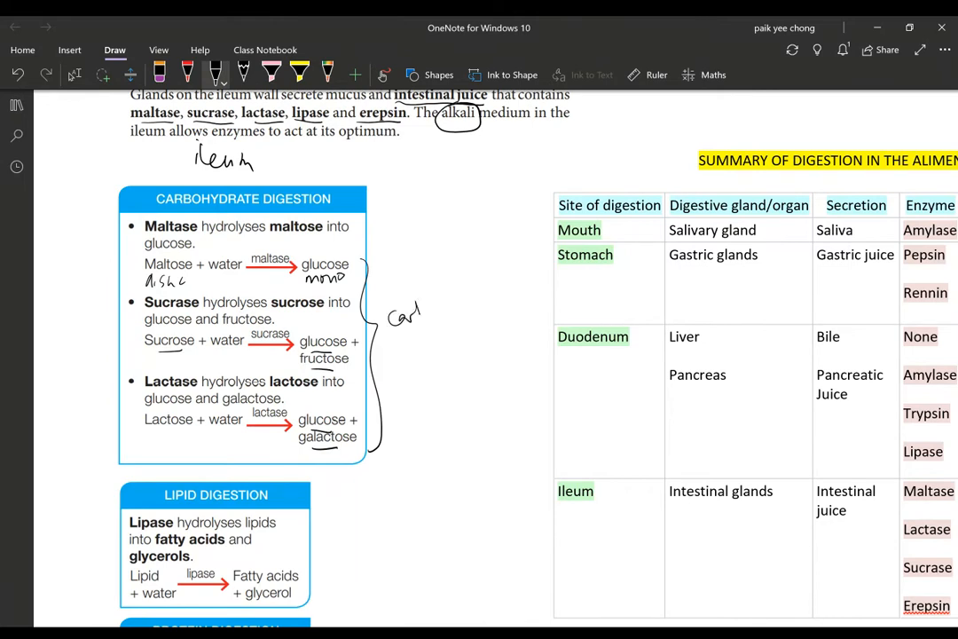
drag(404, 316, 461, 315)
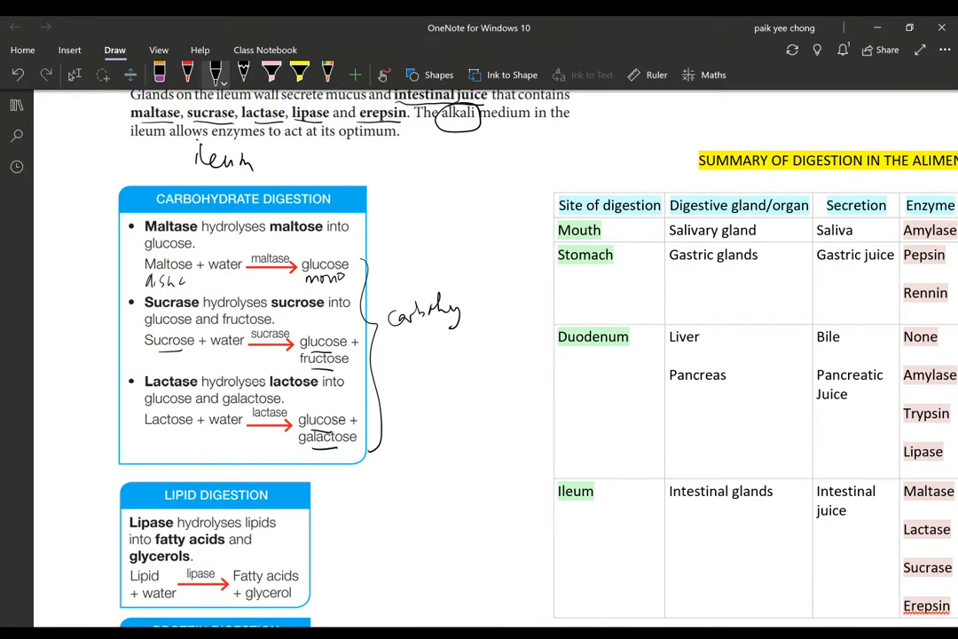
drag(457, 305, 488, 310)
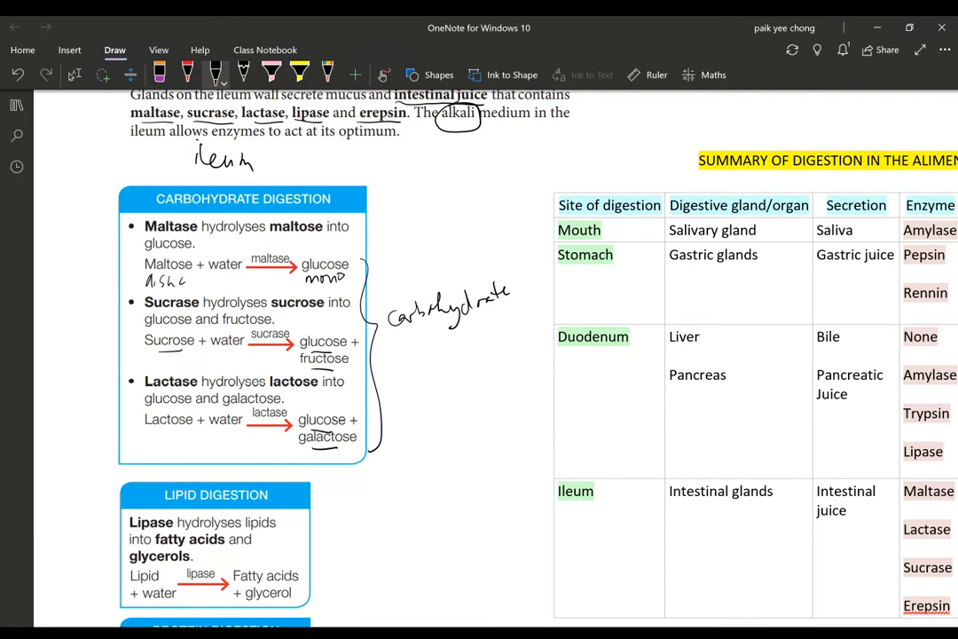
scroll(down, 3)
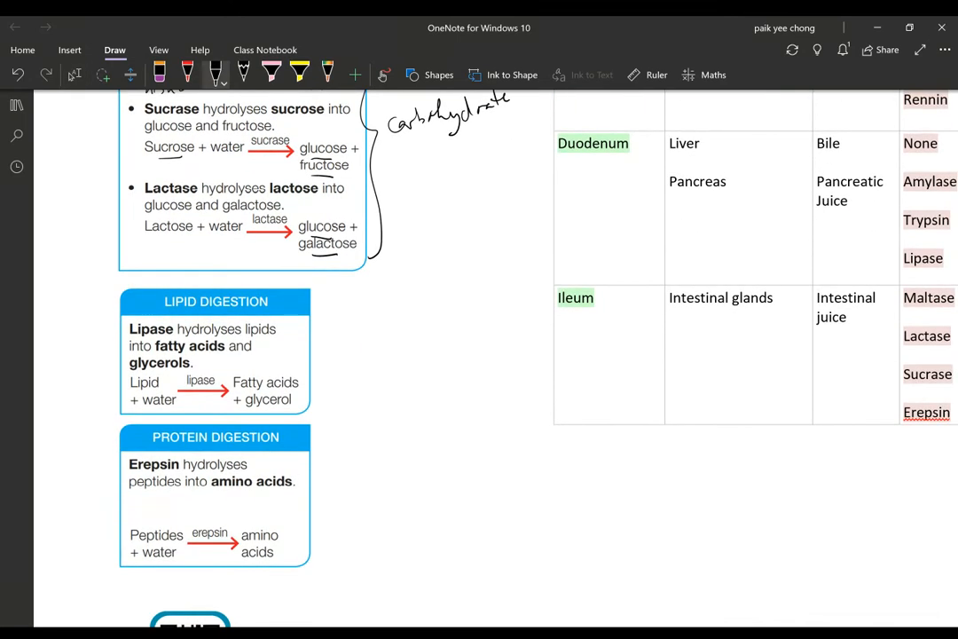
- Underline 'fatty acids' and 'glycerols' and write a duodenum/ileum note beside the Lipid Digestion box
scroll(up, 3)
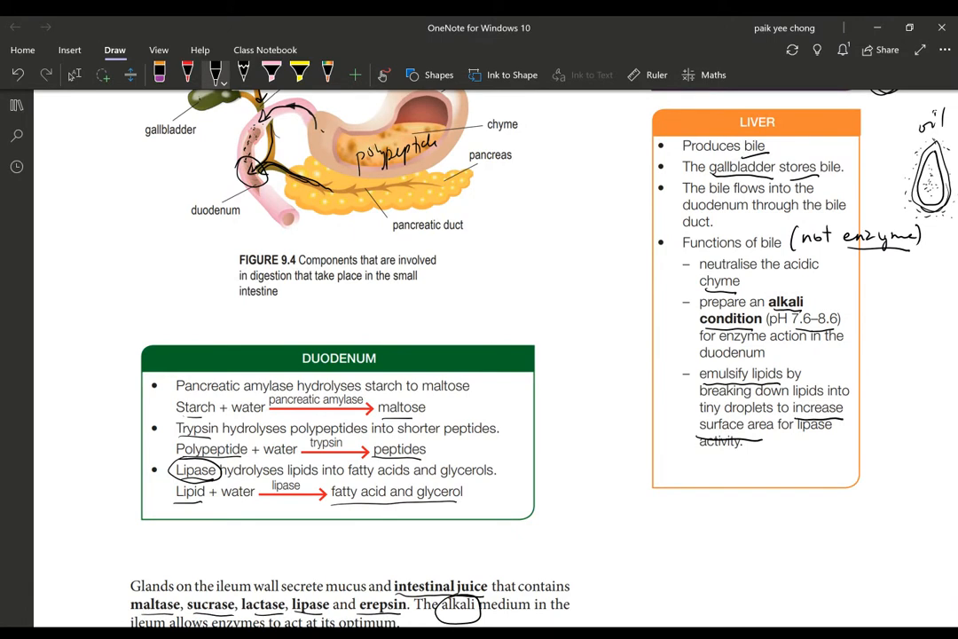
scroll(down, 3)
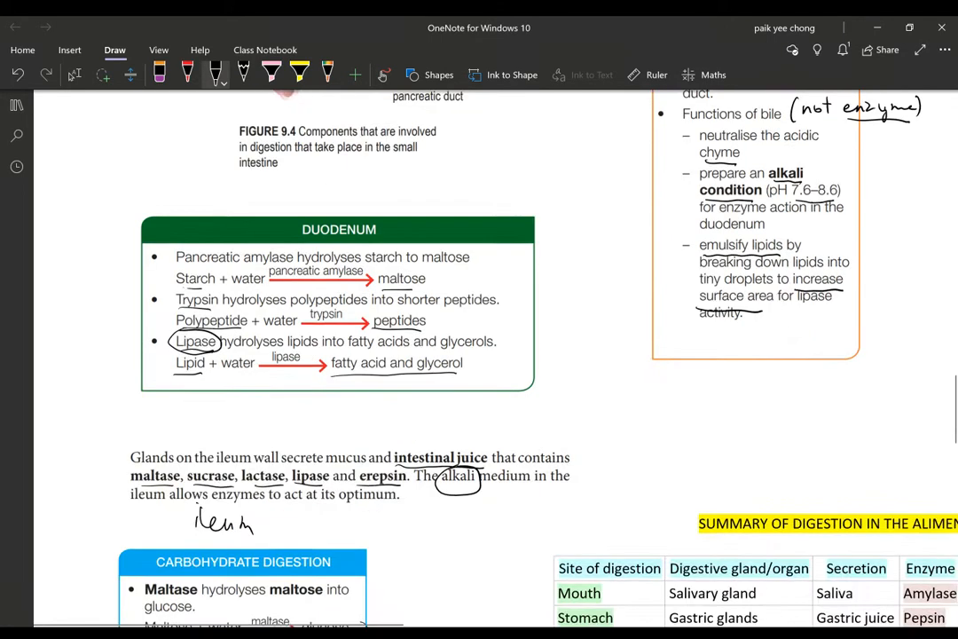
scroll(down, 3)
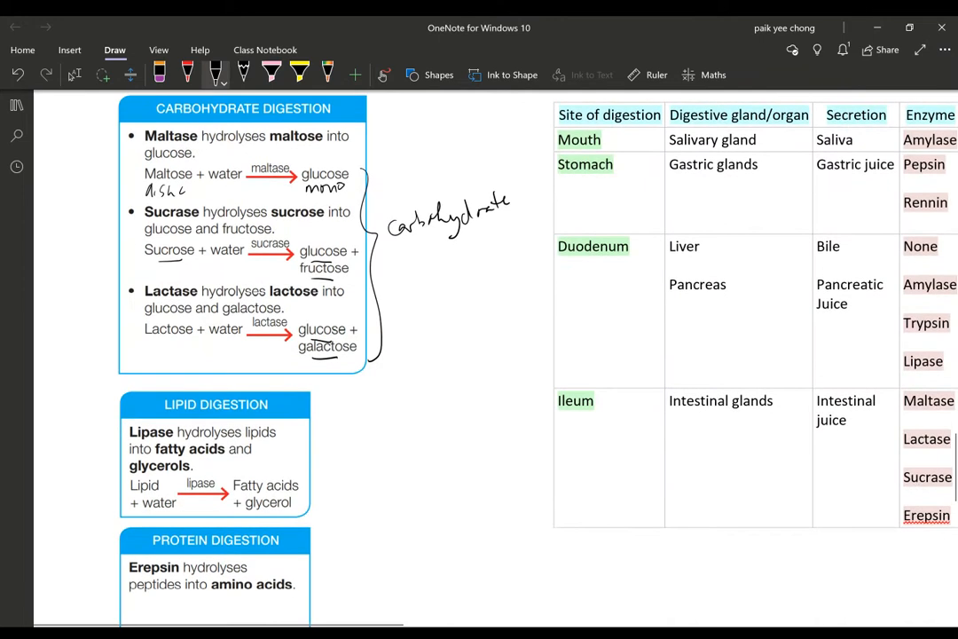
scroll(down, 3)
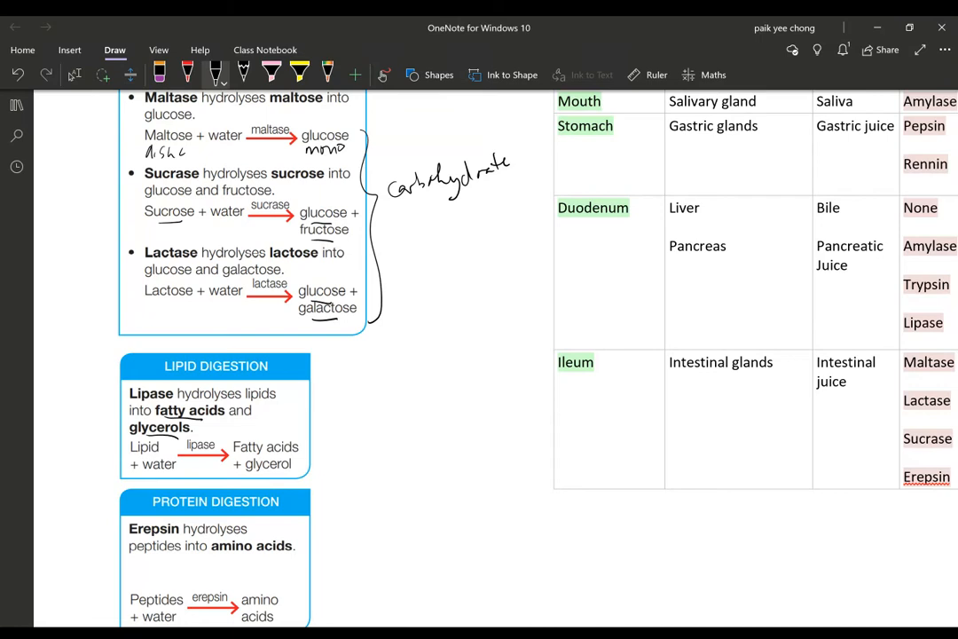
drag(319, 383, 378, 383)
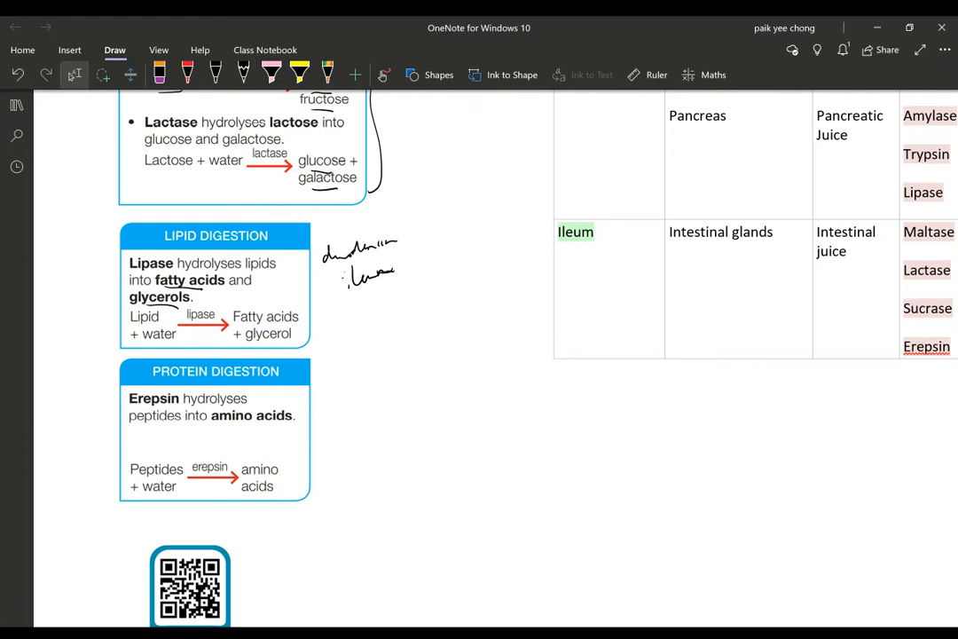
scroll(down, 3)
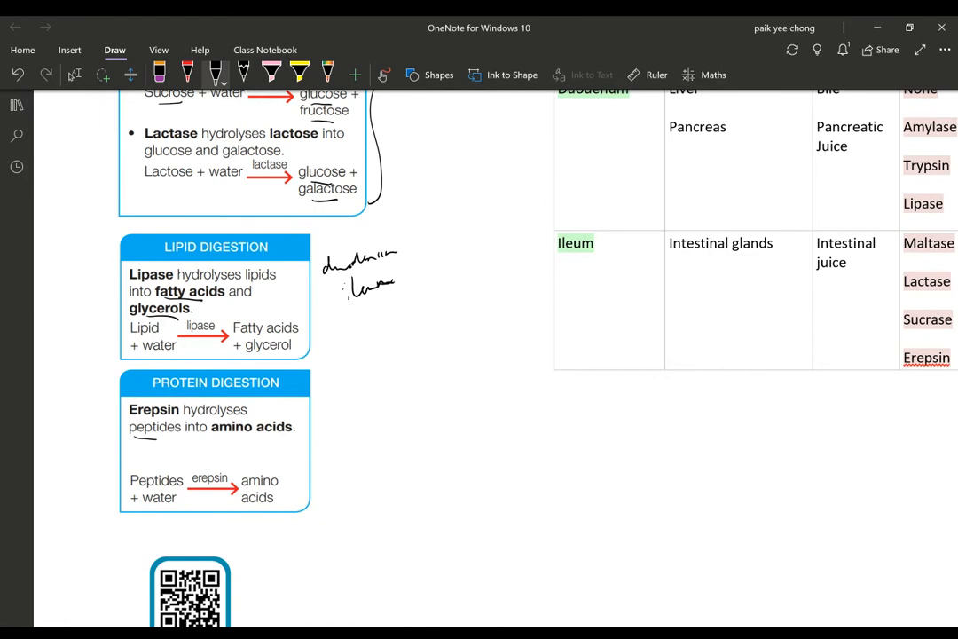
scroll(up, 3)
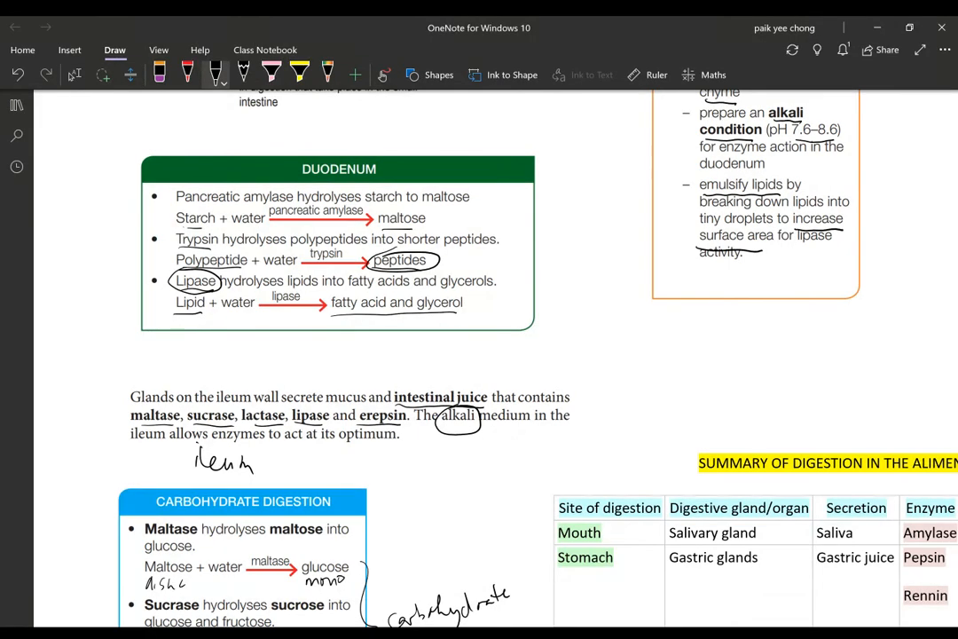
- Underline 'amino acids', circle the handwritten 'Ileum' and draw an arrow down to 'absorption'
scroll(down, 3)
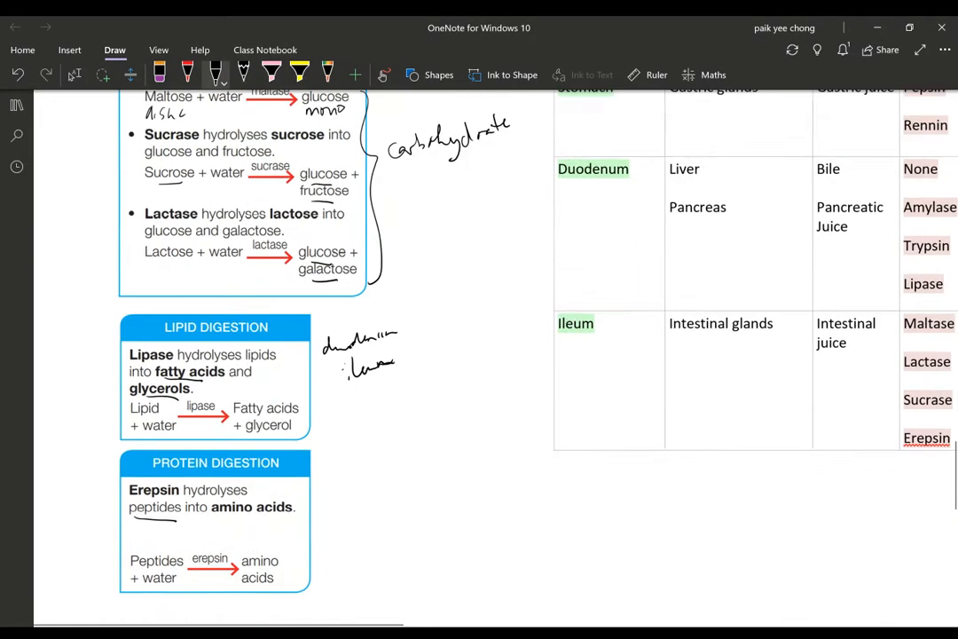
scroll(down, 3)
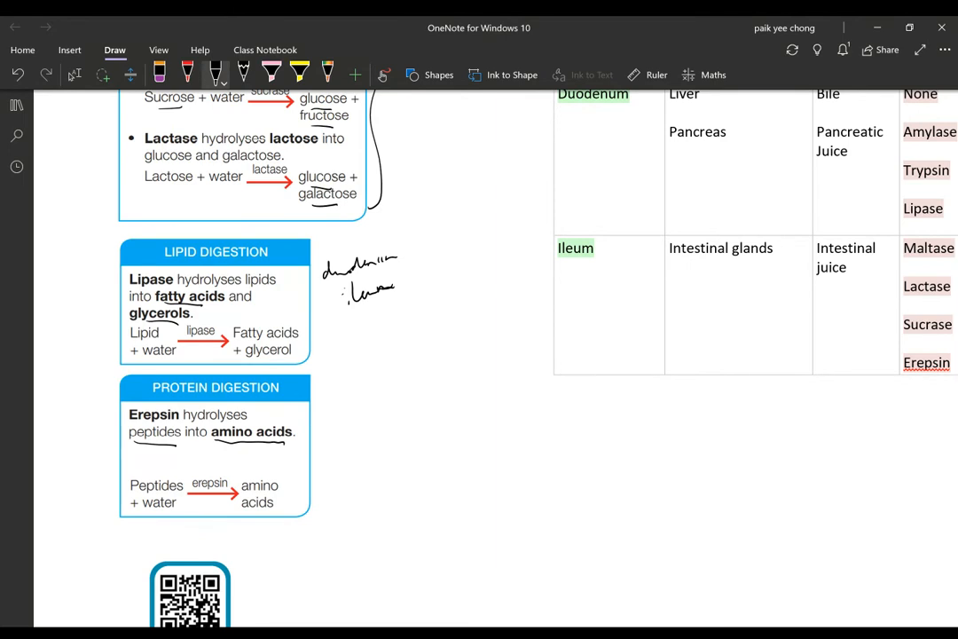
drag(406, 394, 425, 431)
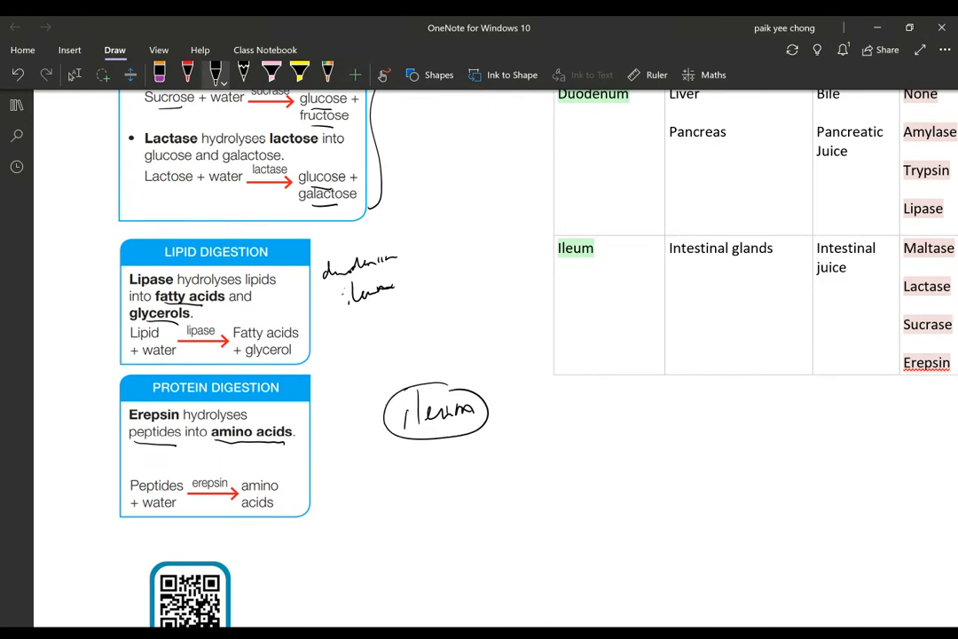
drag(444, 435, 454, 482)
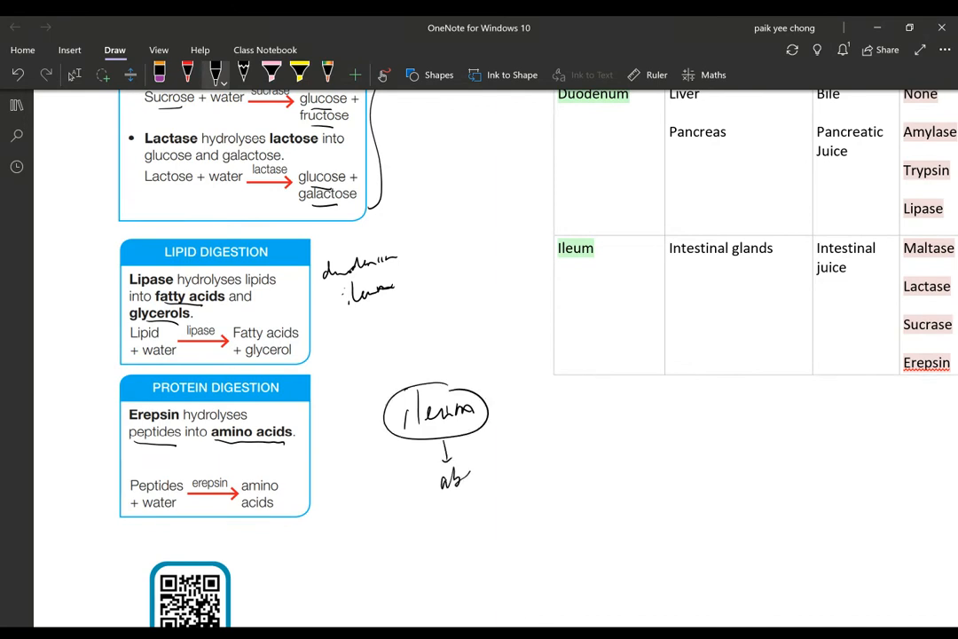
drag(457, 479, 500, 479)
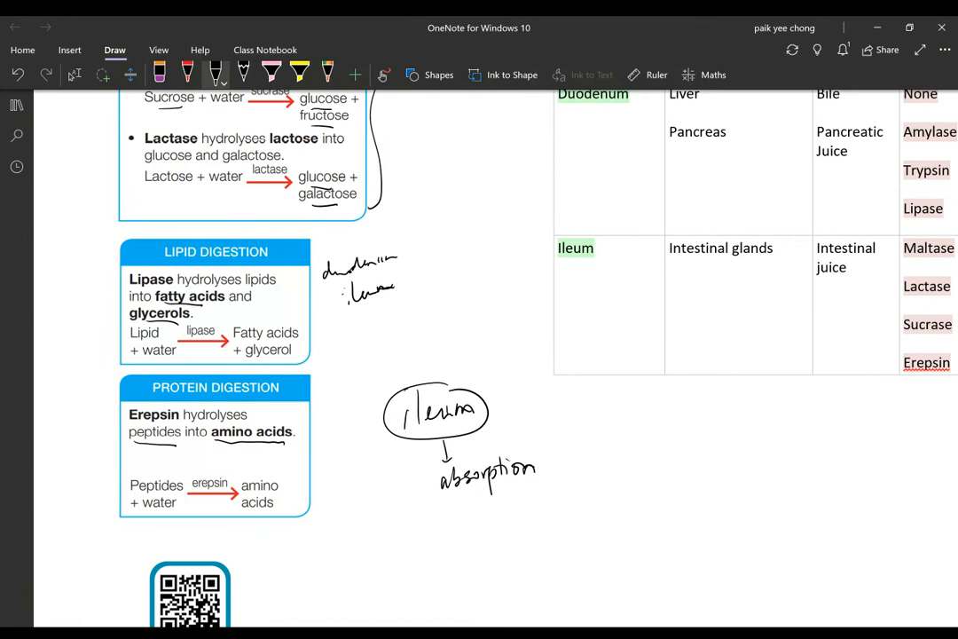
scroll(down, 3)
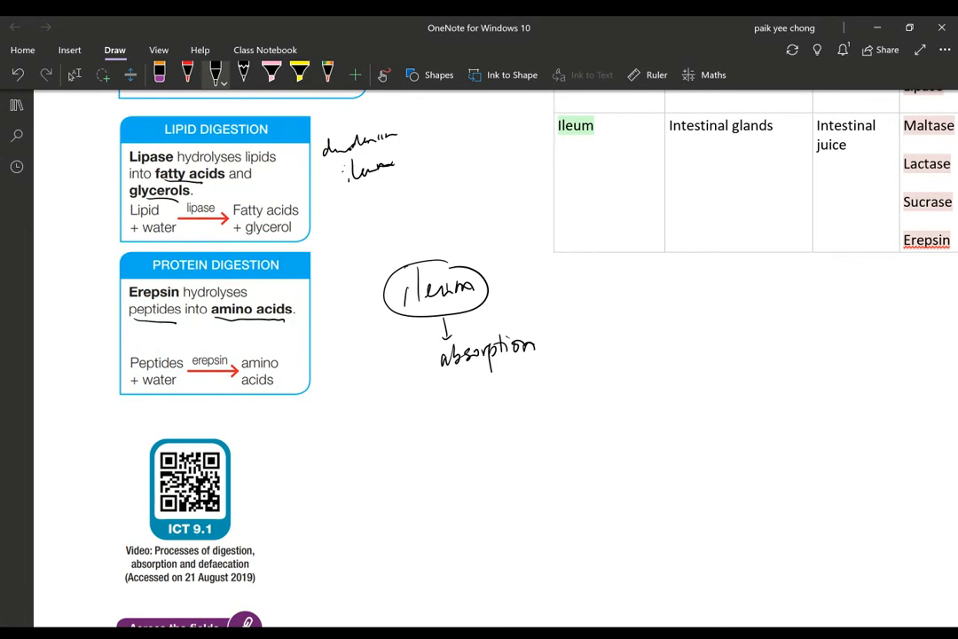
scroll(down, 3)
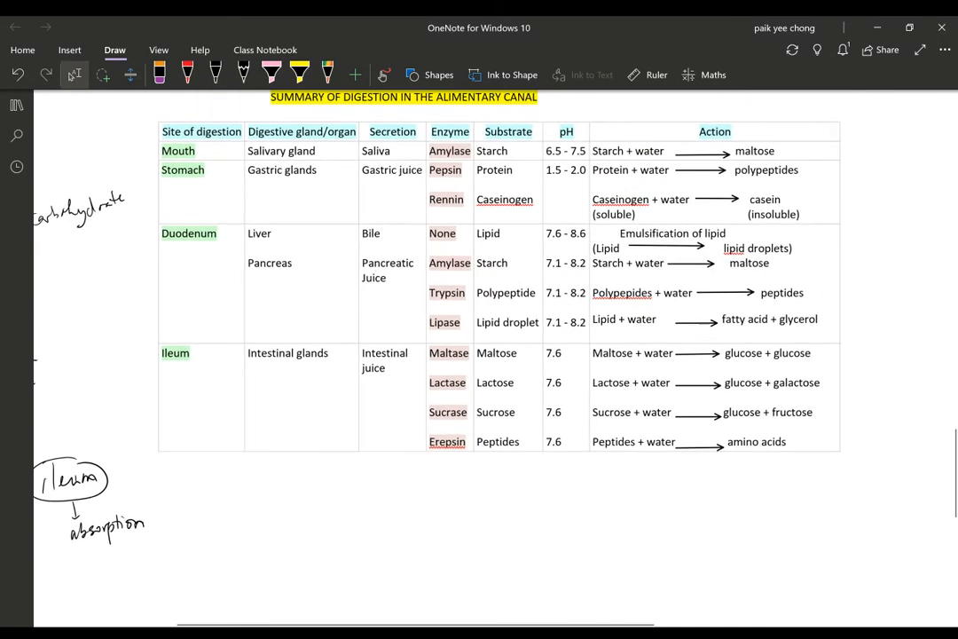
- Scroll to bring the Summary of Digestion in the Alimentary Canal table into view
scroll(down, 3)
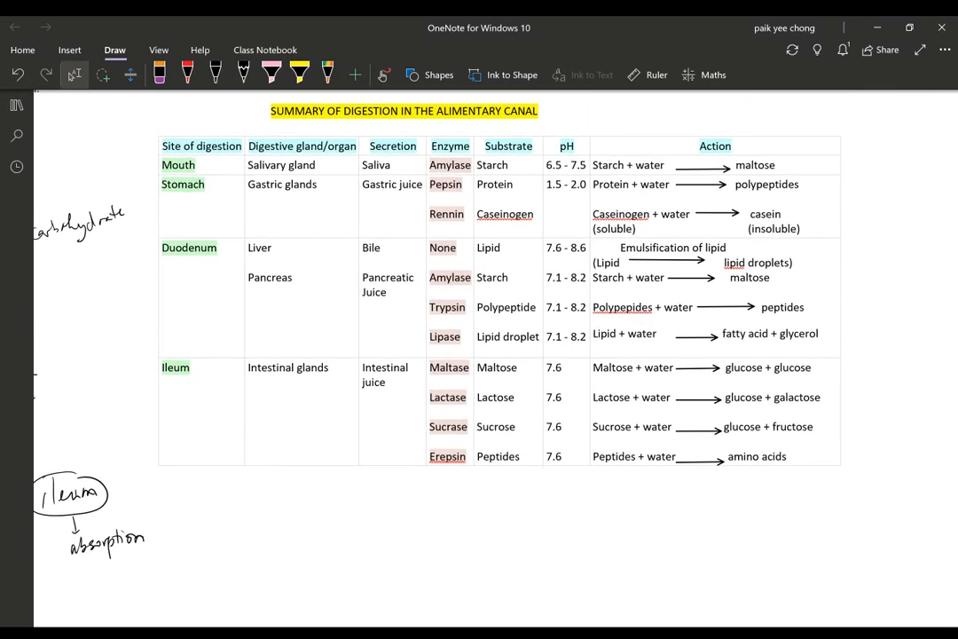